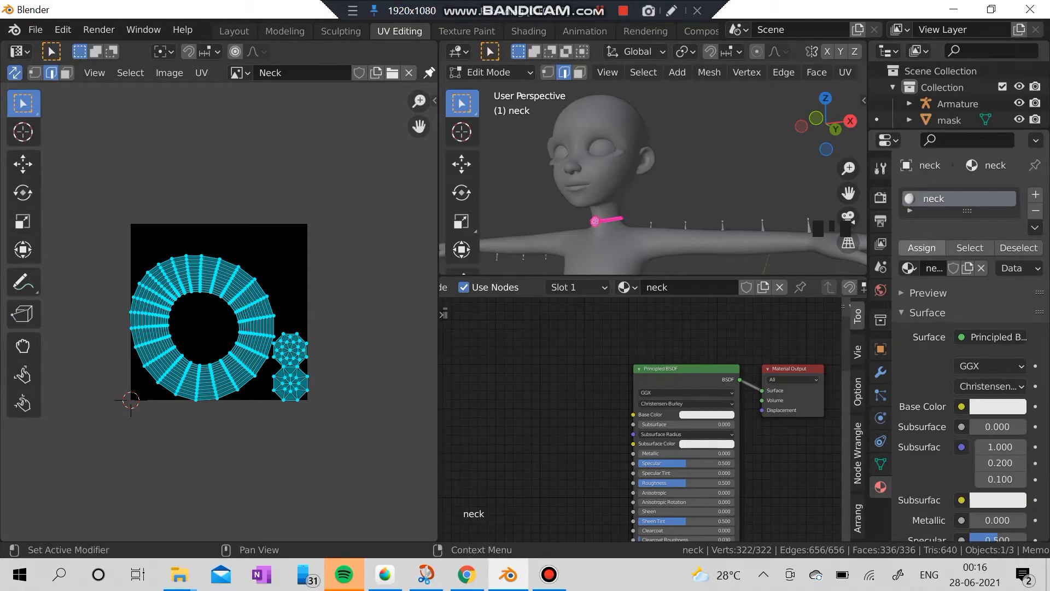
Step: Begin adding an Image Texture node in the Shader Editor for the neck material
scroll("up", 3)
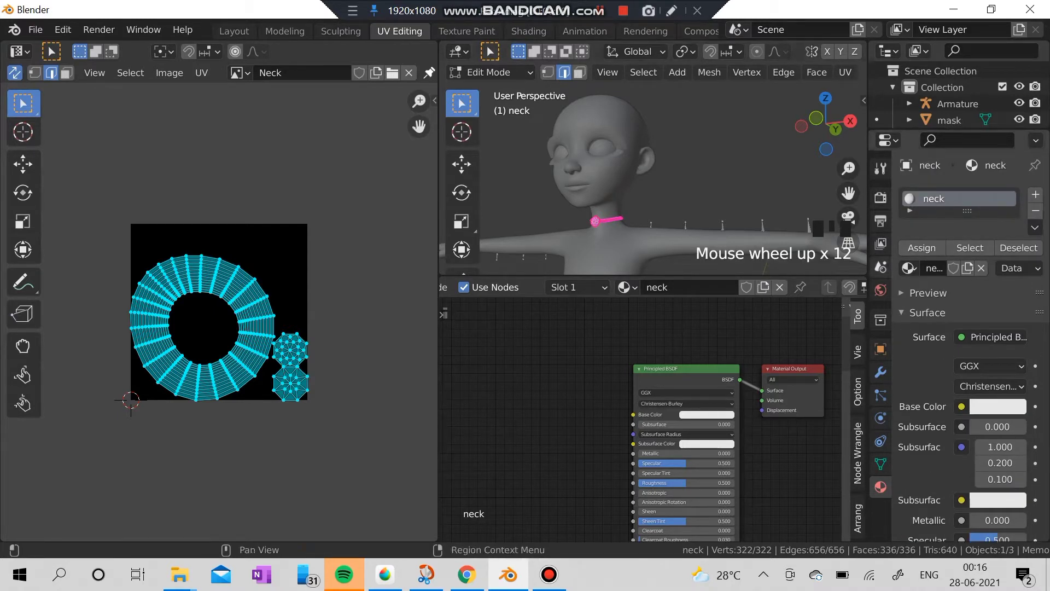
left_click(642, 73)
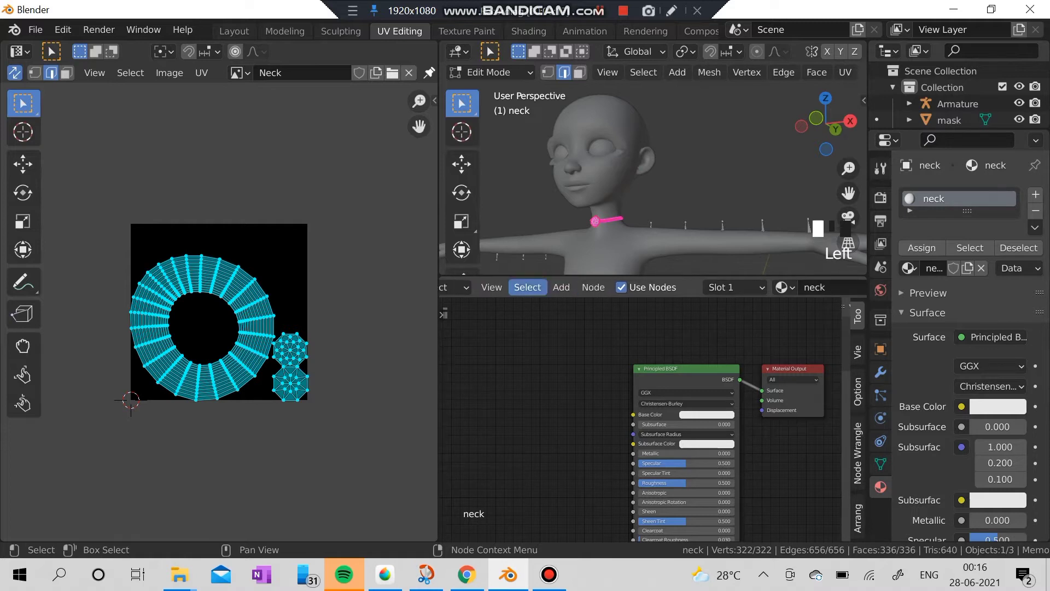
left_click(561, 287)
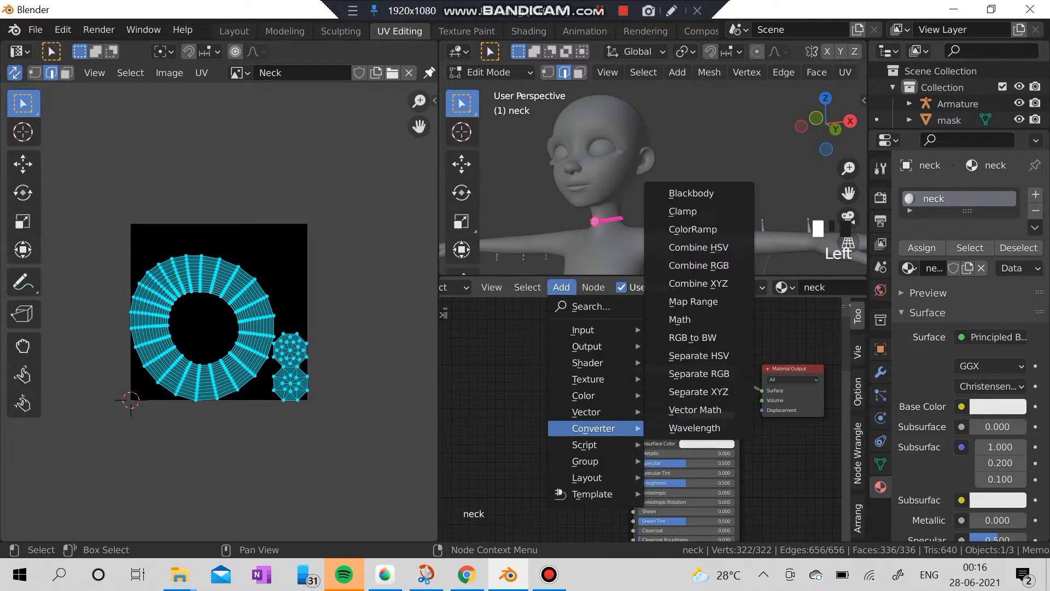
mouse_move(588, 379)
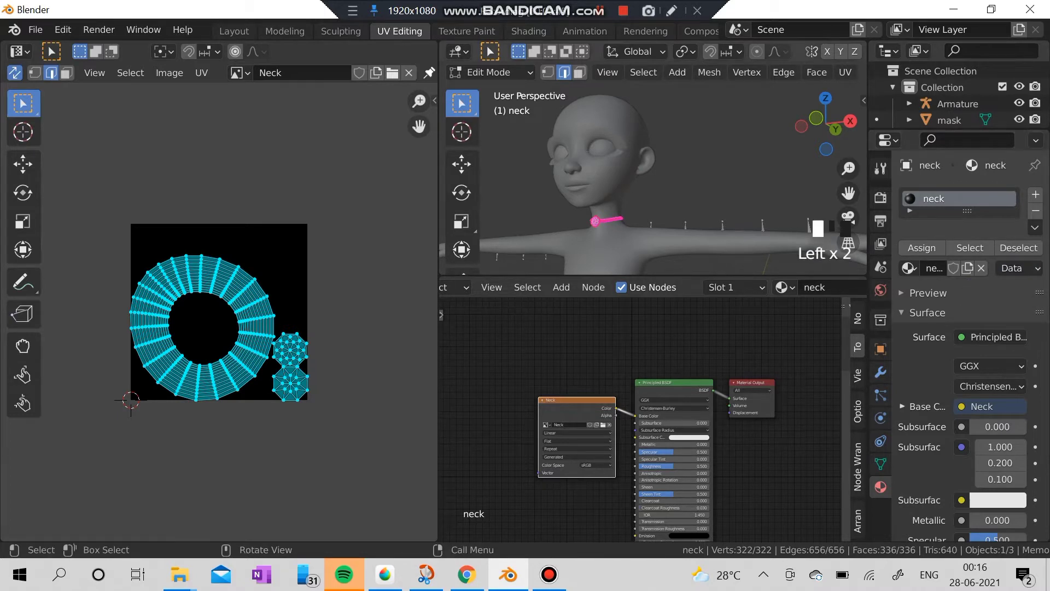
Step: Check the neck material preview and World settings, then maximize the 3D Viewport area
left_click(929, 293)
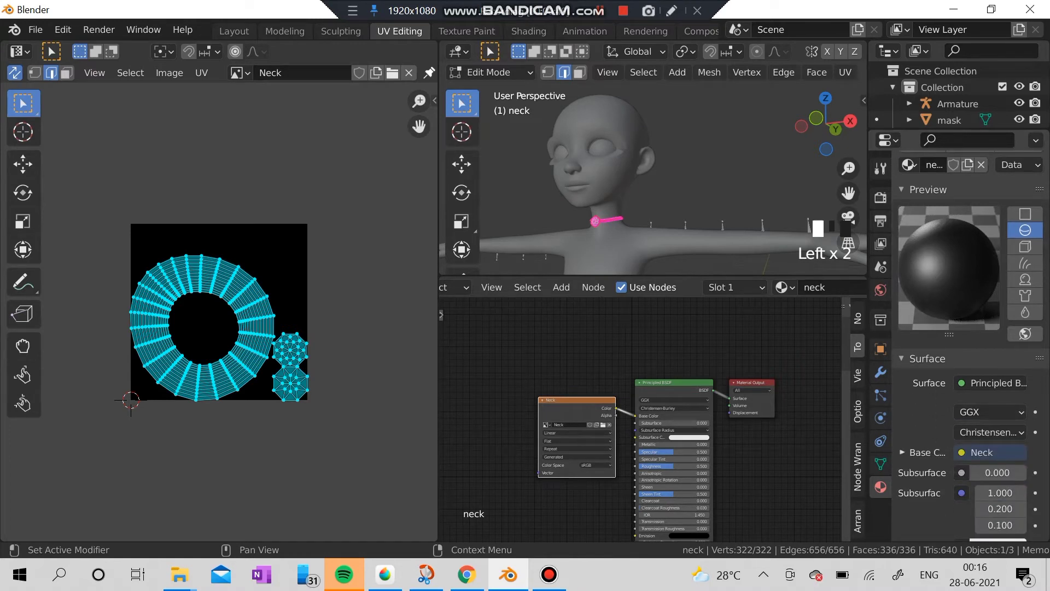
left_click(903, 359)
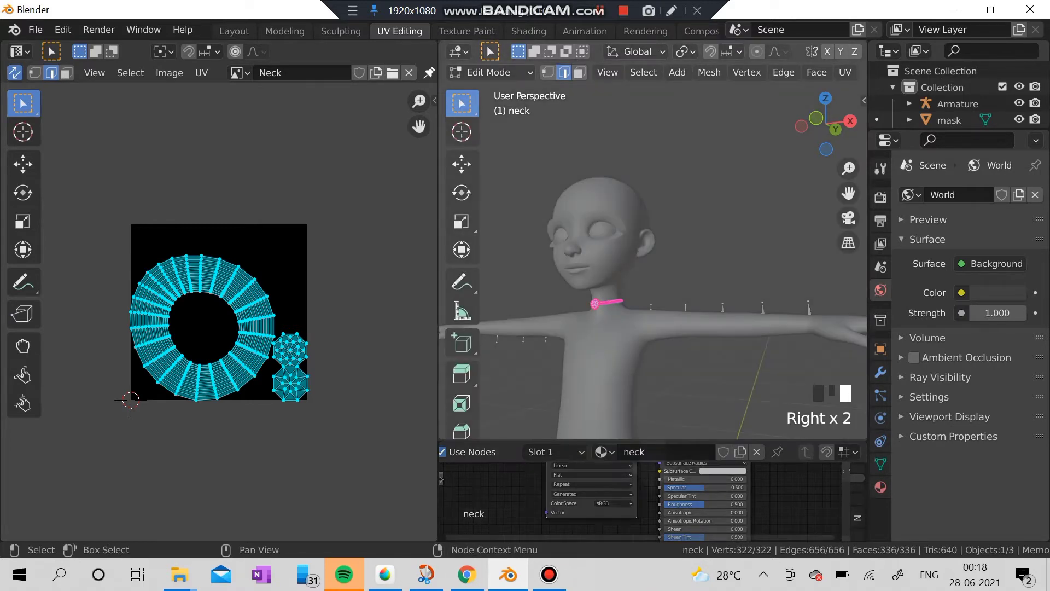
right_click(442, 318)
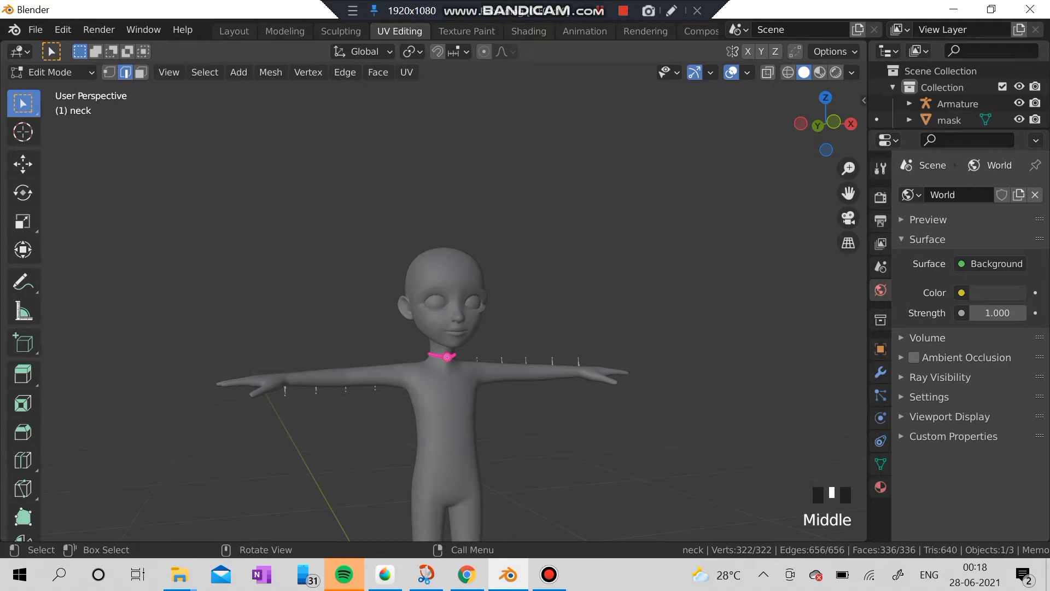
Step: Select OTR_52 then the neck in Object Mode and enter Weight Paint on the necklace
left_click(51, 73)
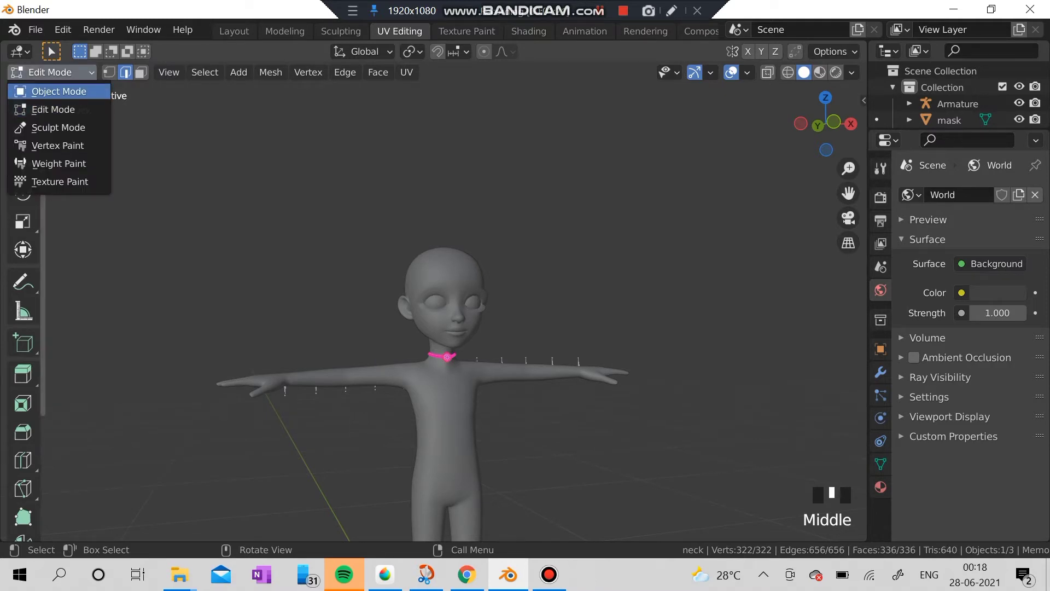
left_click(58, 91)
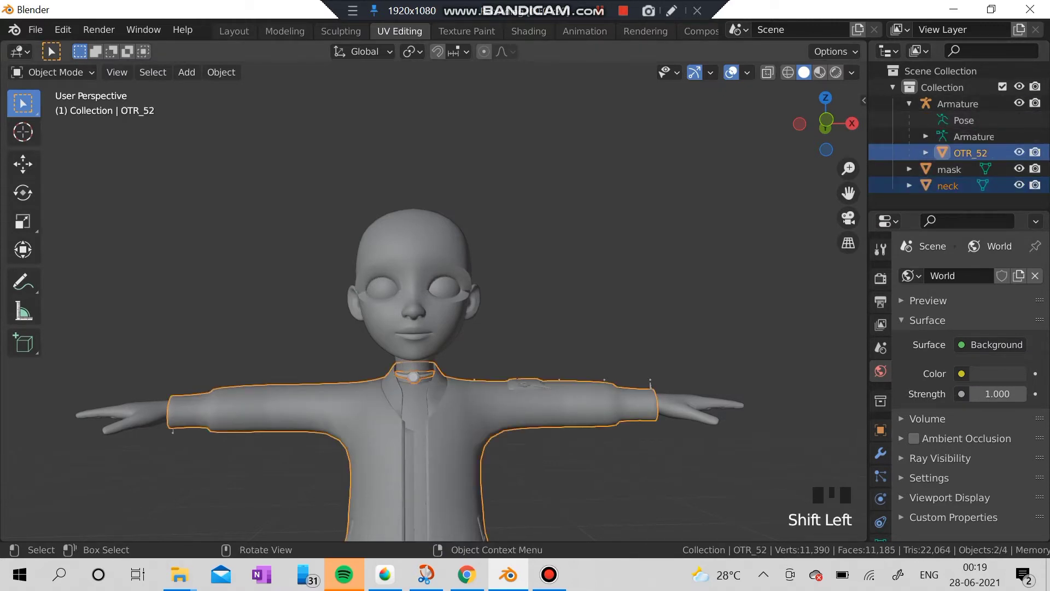
left_click(55, 72)
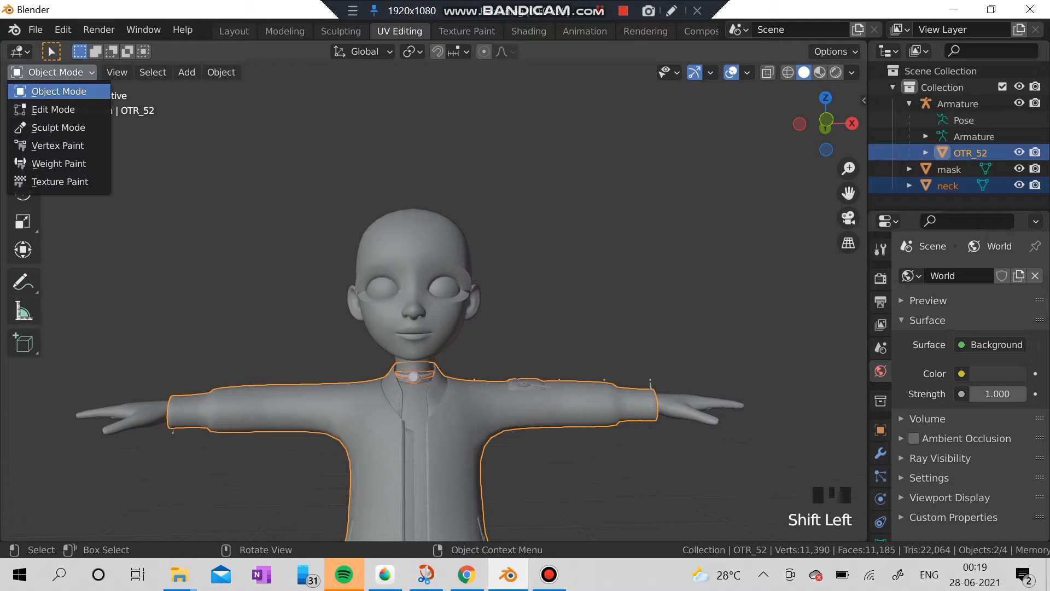
left_click(59, 163)
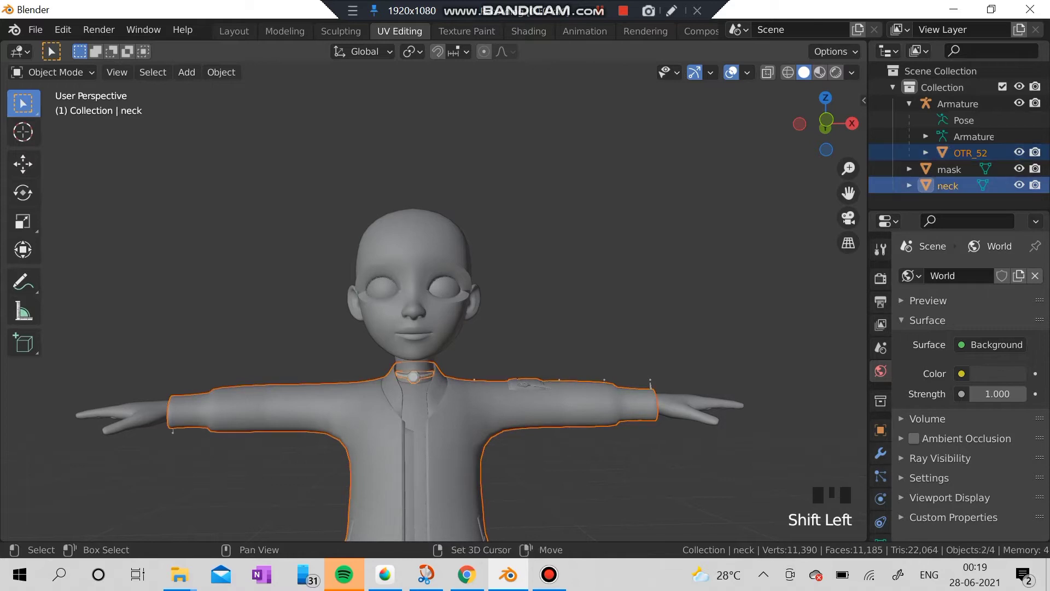
left_click(56, 72)
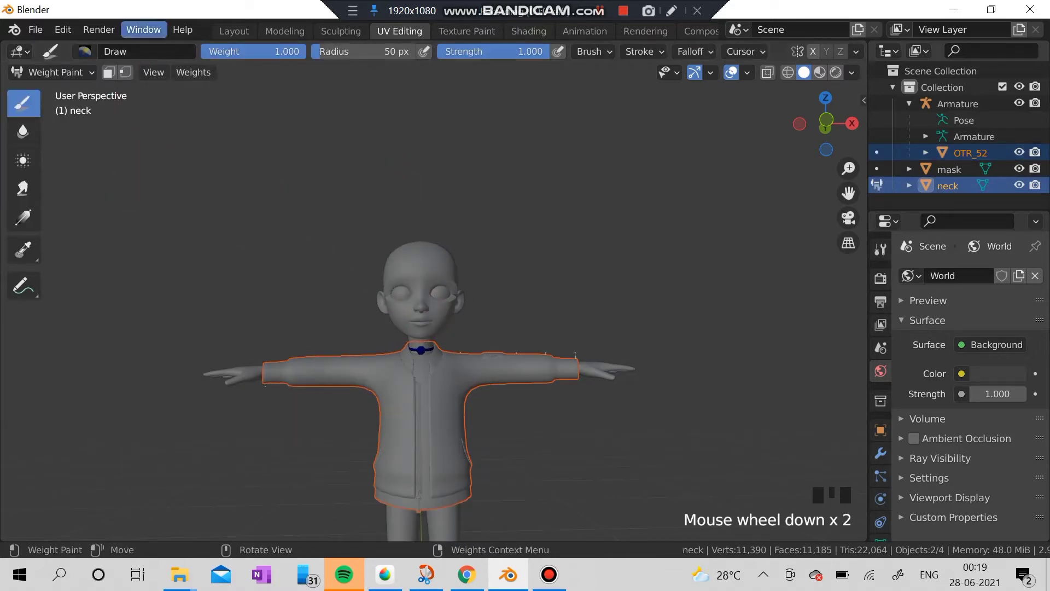
Step: Transfer the body's vertex-group weights onto the necklace by nearest vertex and return to Object Mode
left_click(193, 72)
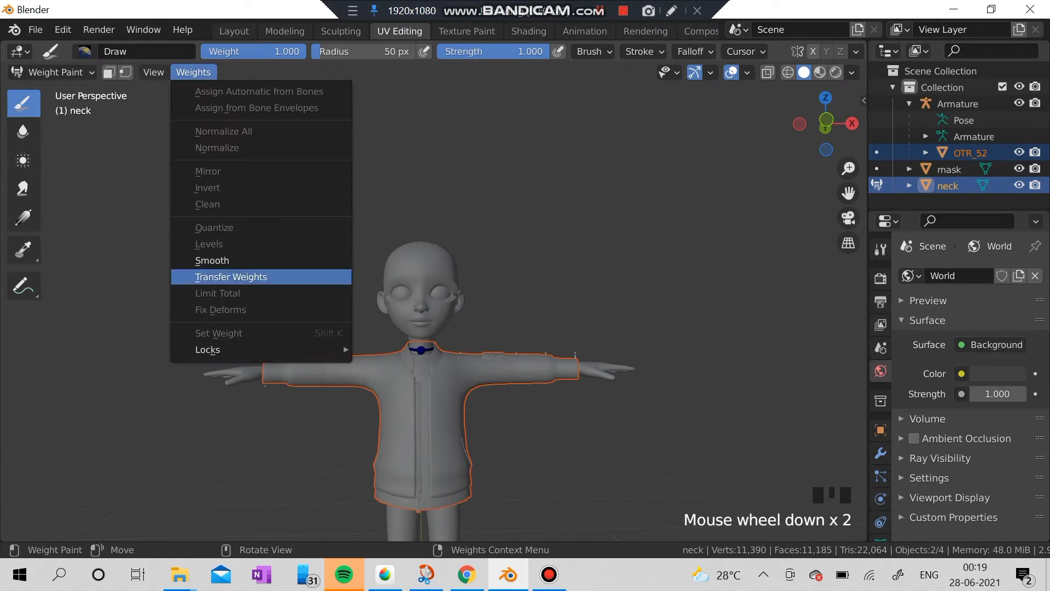
left_click(231, 276)
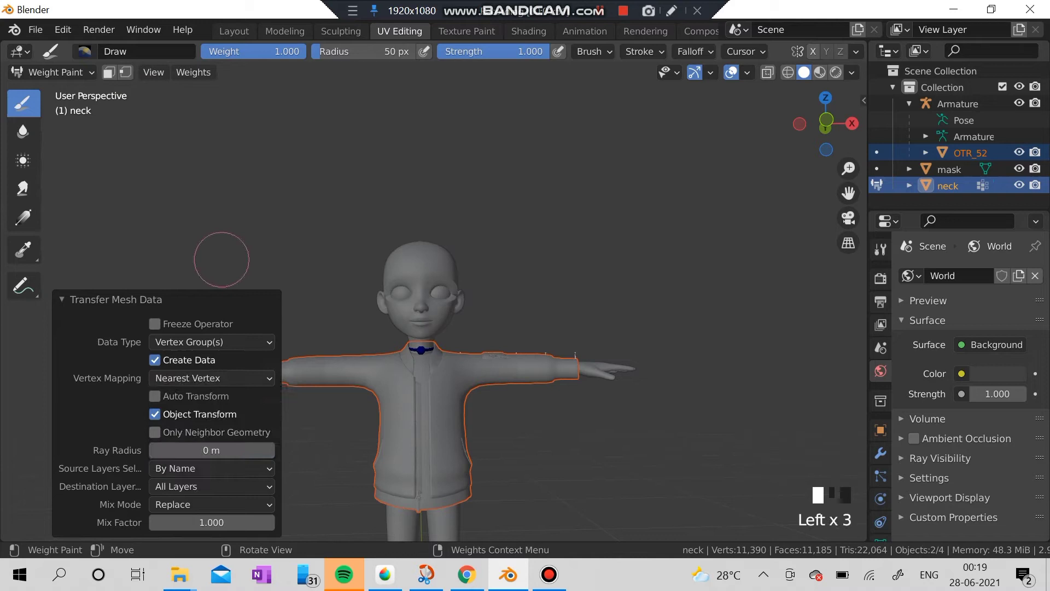
left_click(54, 72)
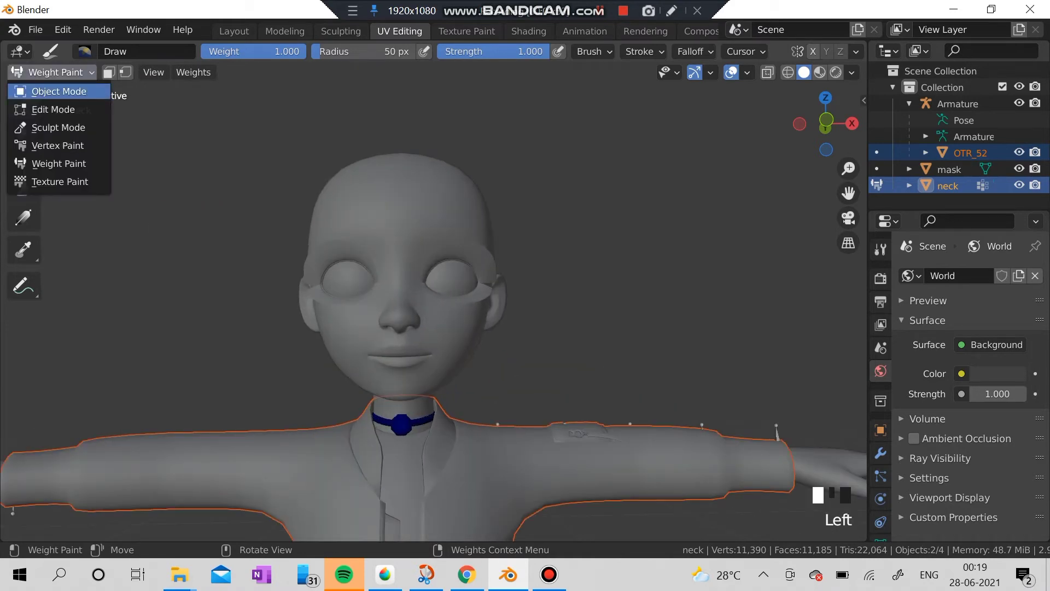
left_click(58, 90)
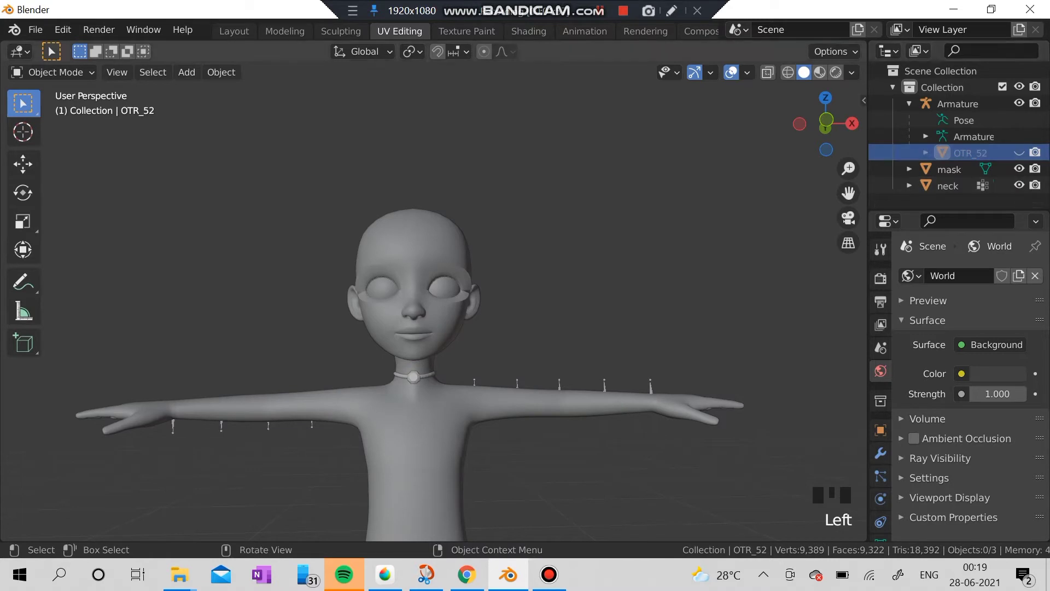
Step: Parent the neck mesh to the Armature with Armature Deform
left_click(948, 186)
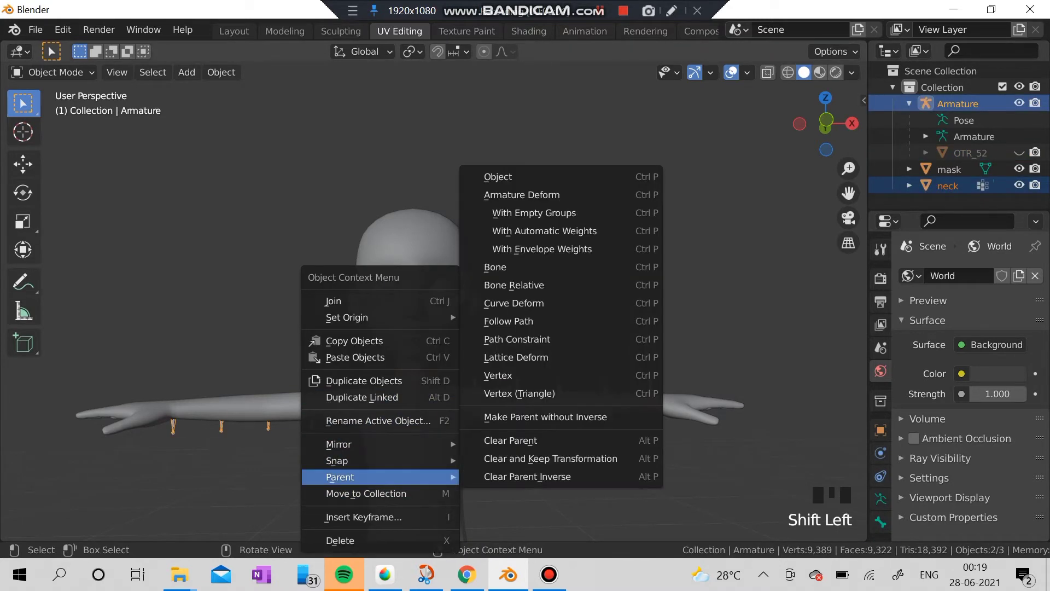
left_click(543, 231)
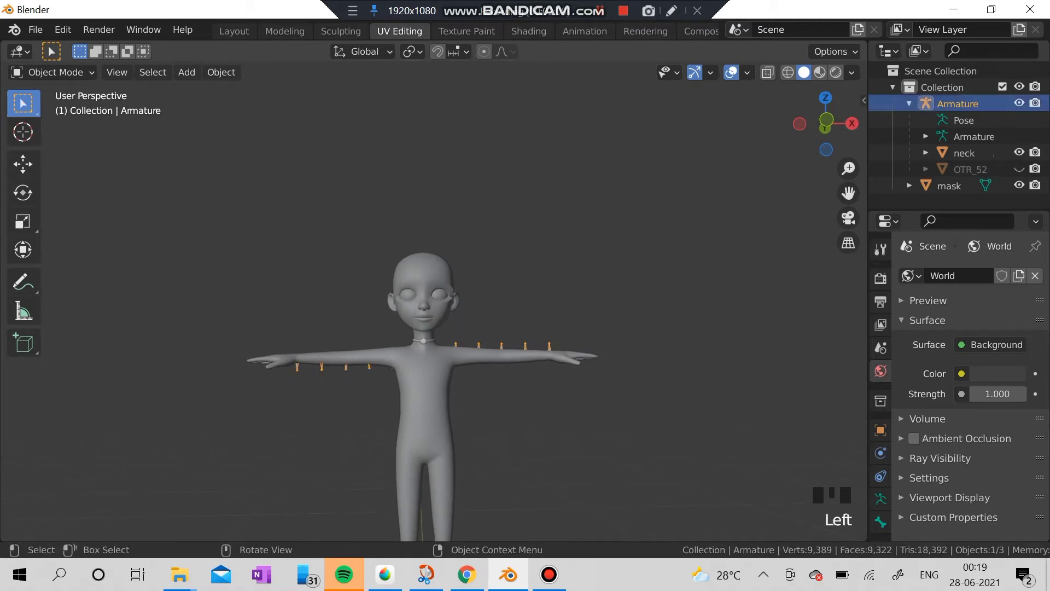
scroll("up", 3)
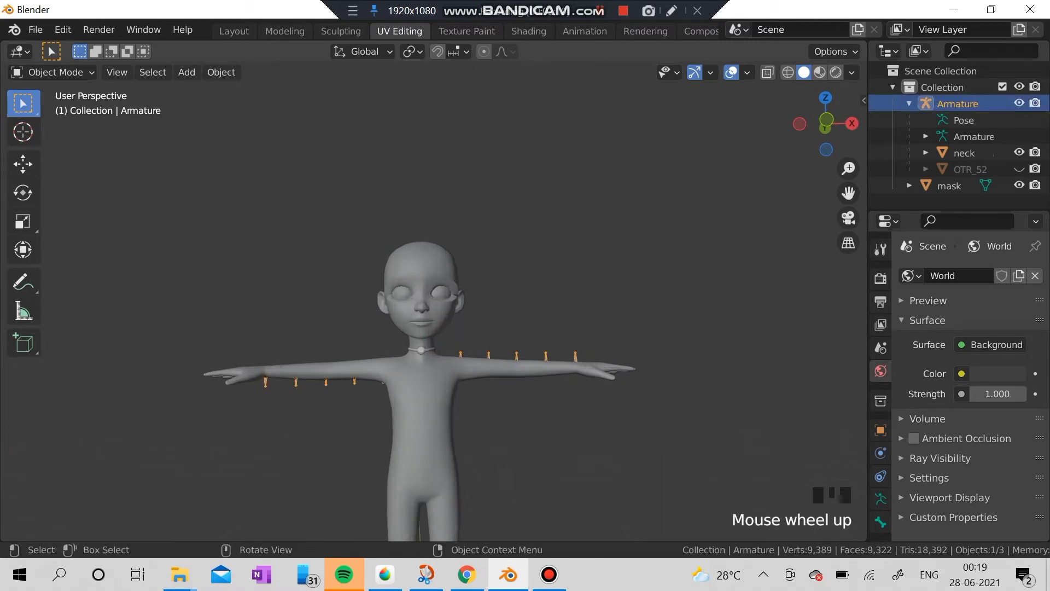
Step: Enter Weight Paint on the necklace and review its vertex-group weights
left_click(55, 72)
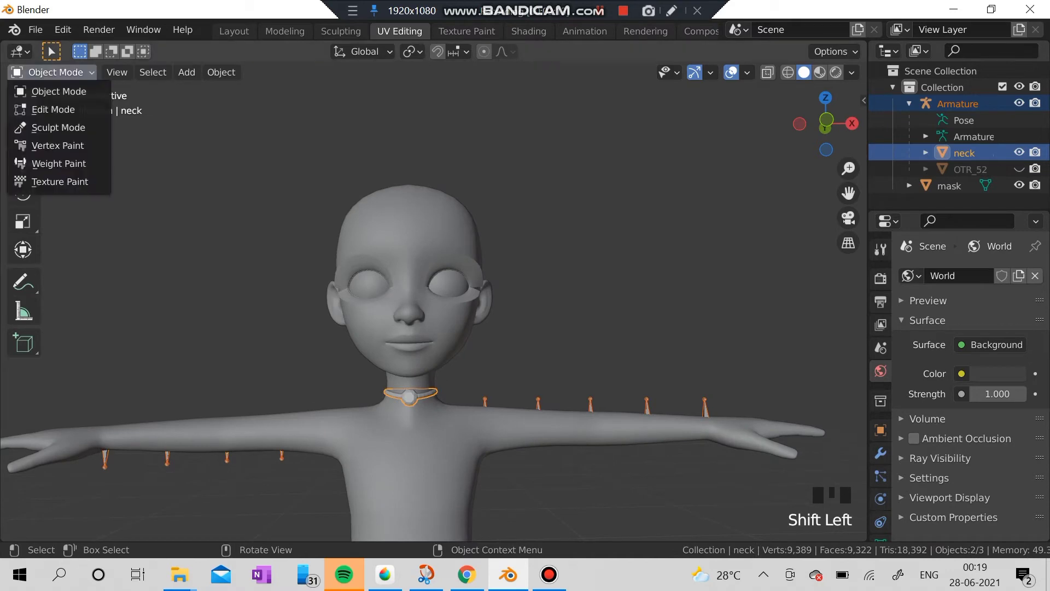
left_click(59, 163)
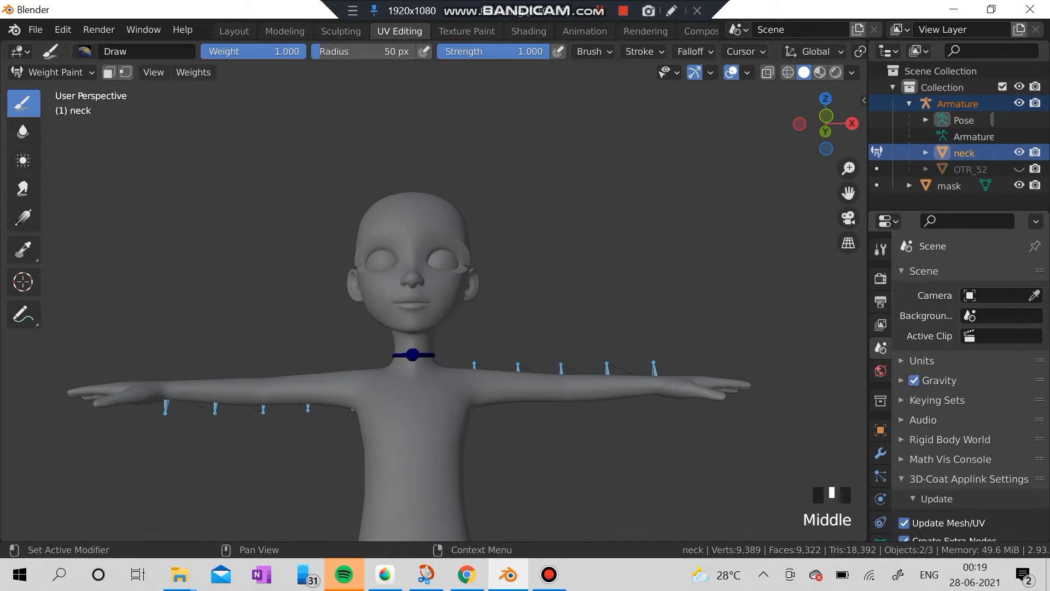
scroll("down", 3)
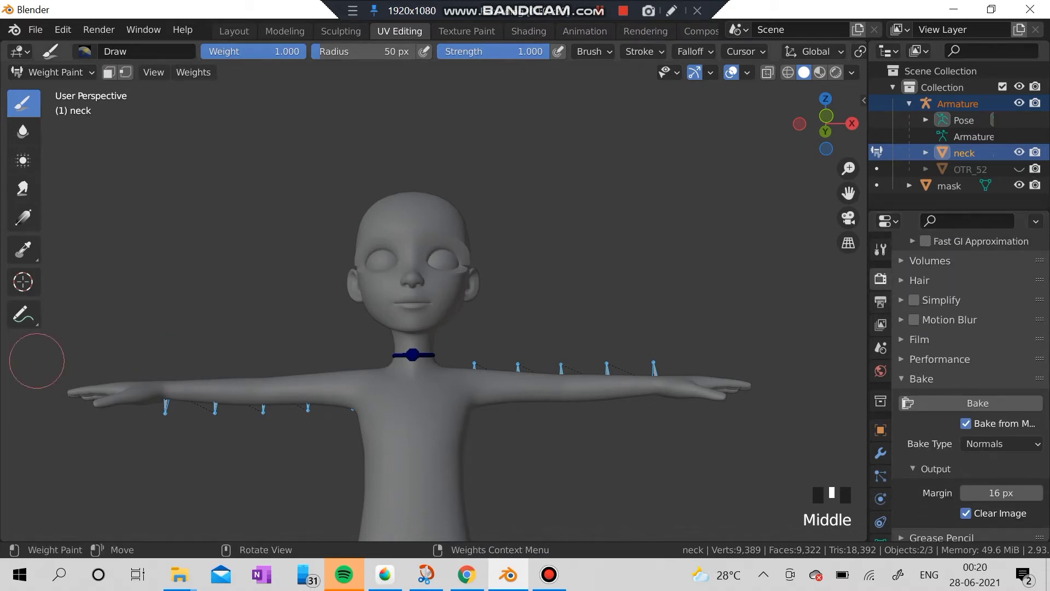
scroll("down", 3)
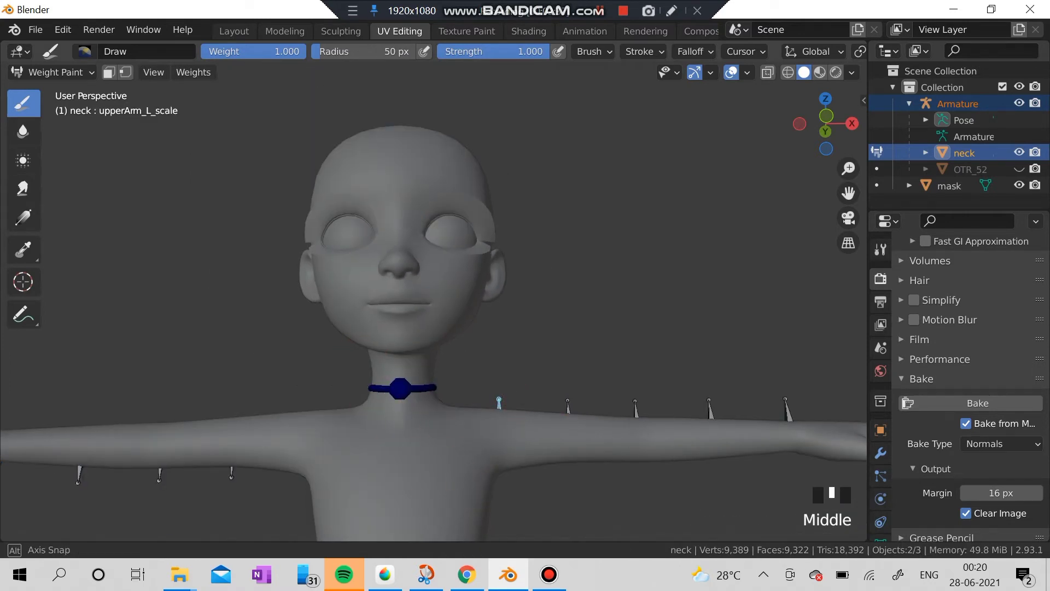
Step: Pose-test the armature by rotating an upper-arm bone, then undo back to rest pose
left_click(57, 72)
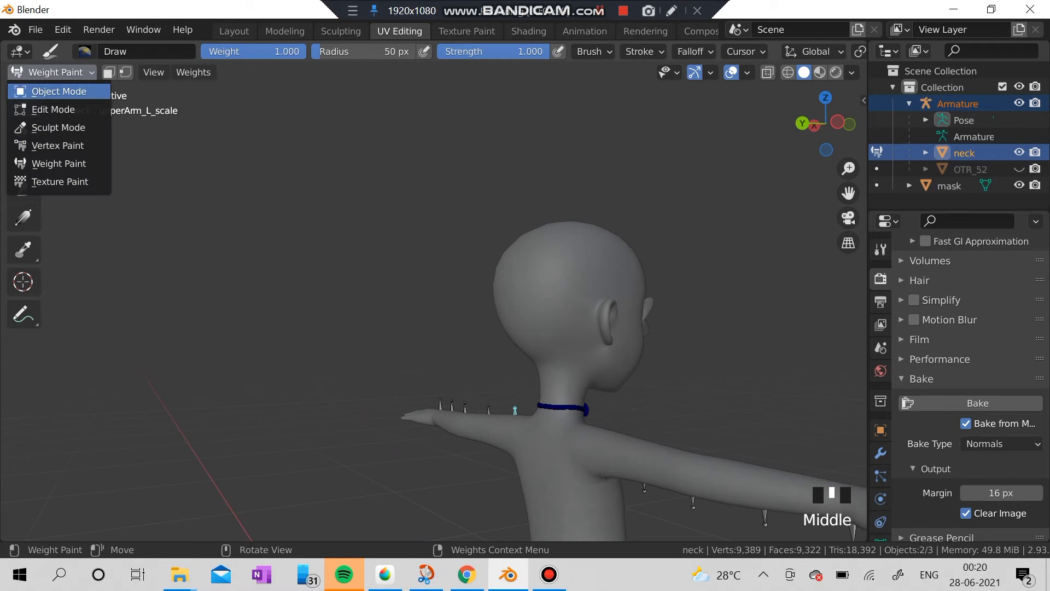
left_click(59, 91)
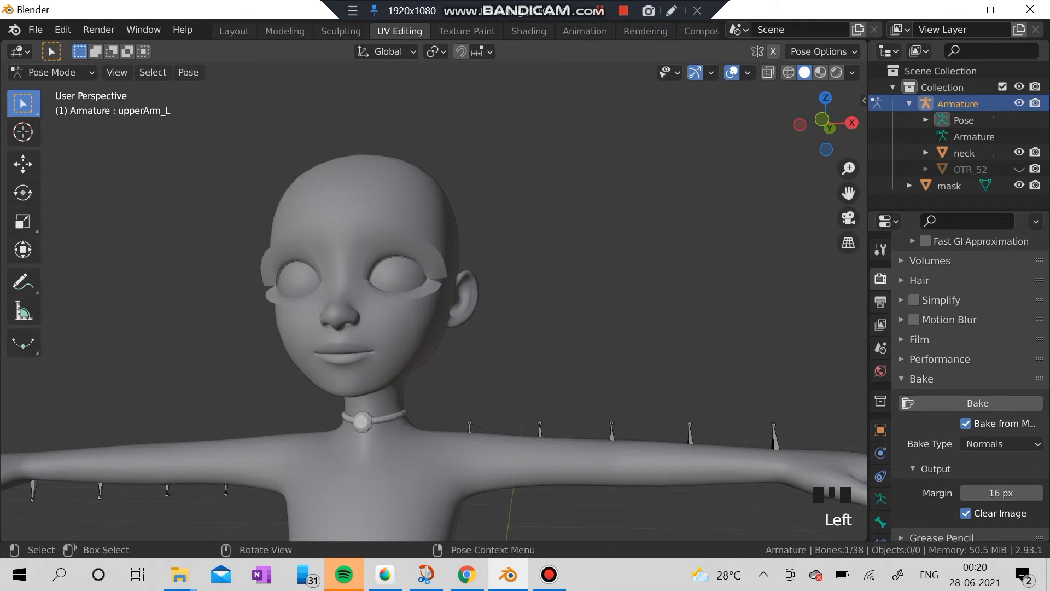
key("r")
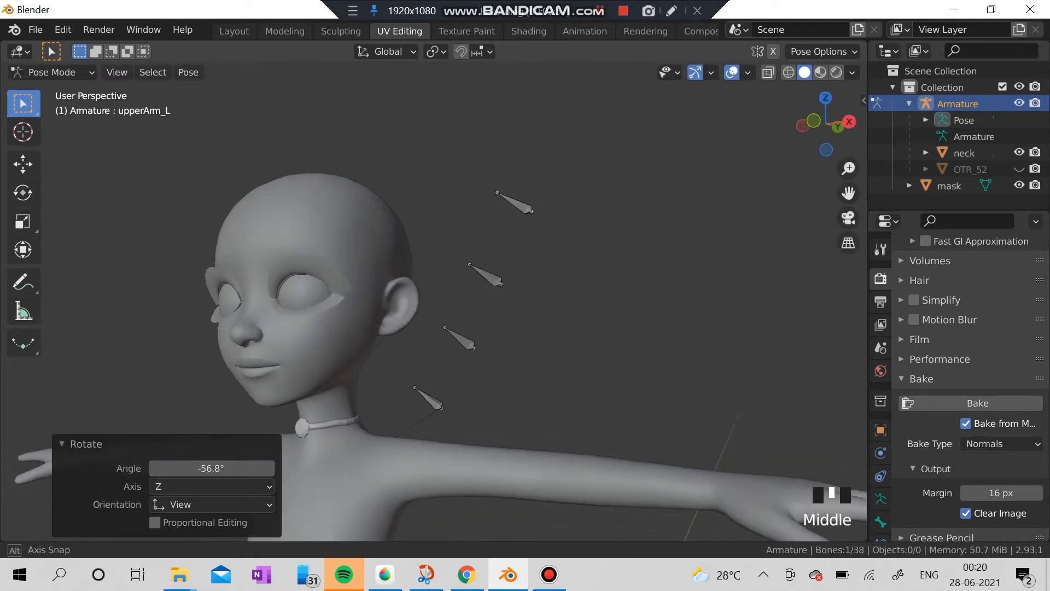
key("ctrl+z")
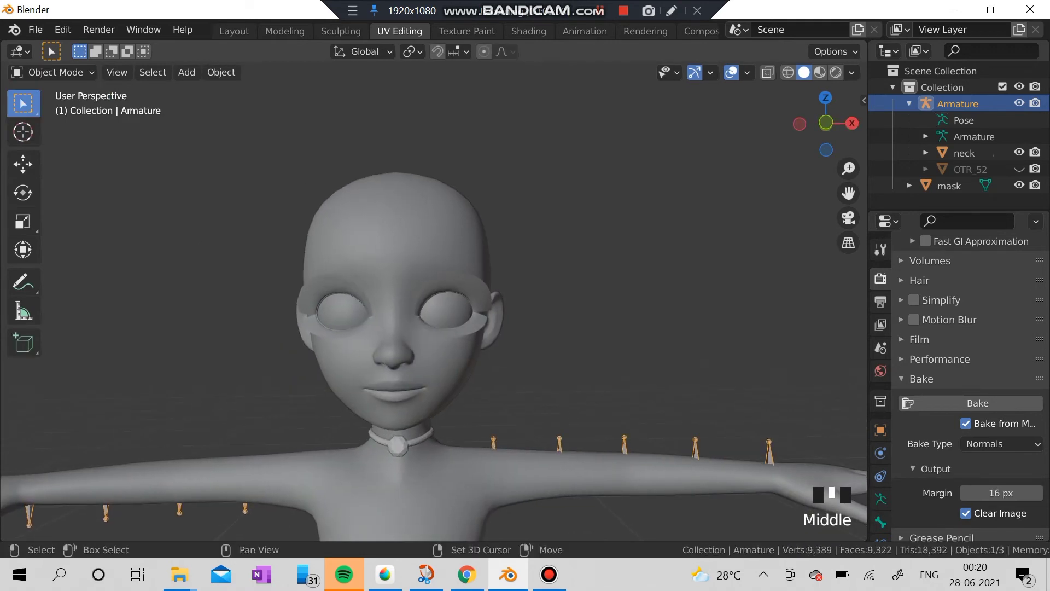
Step: Enter Weight Paint on the neck mesh and rotate an arm bone to check its deformation from behind
left_click(52, 73)
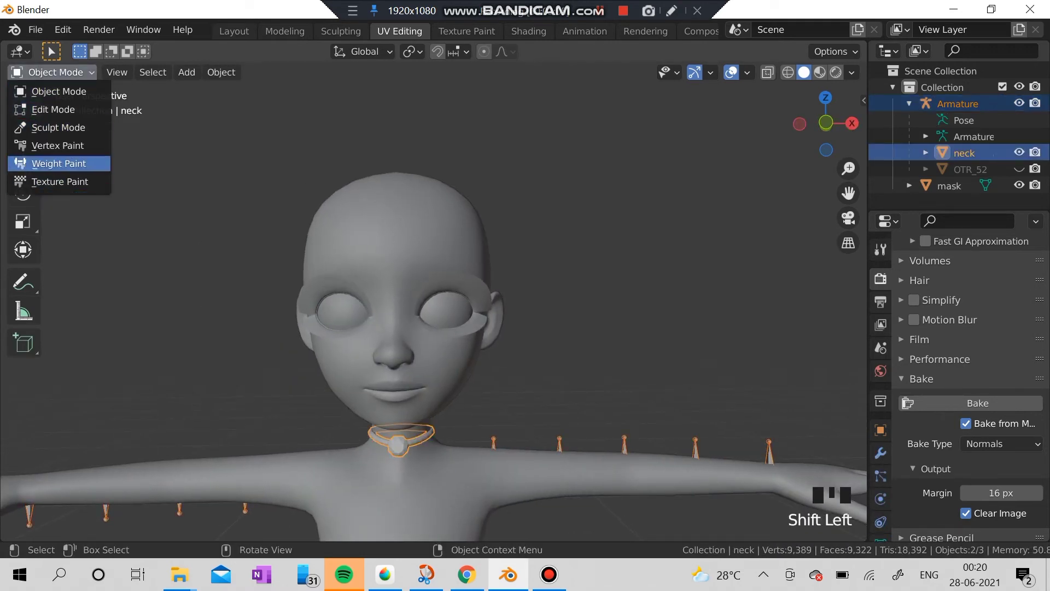
left_click(59, 163)
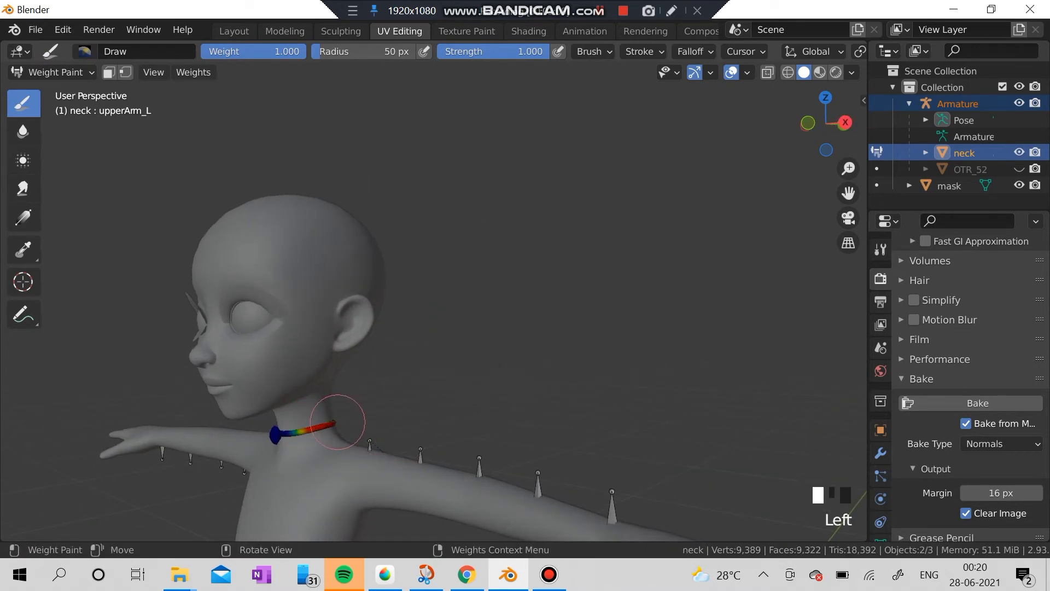
scroll("down", 3)
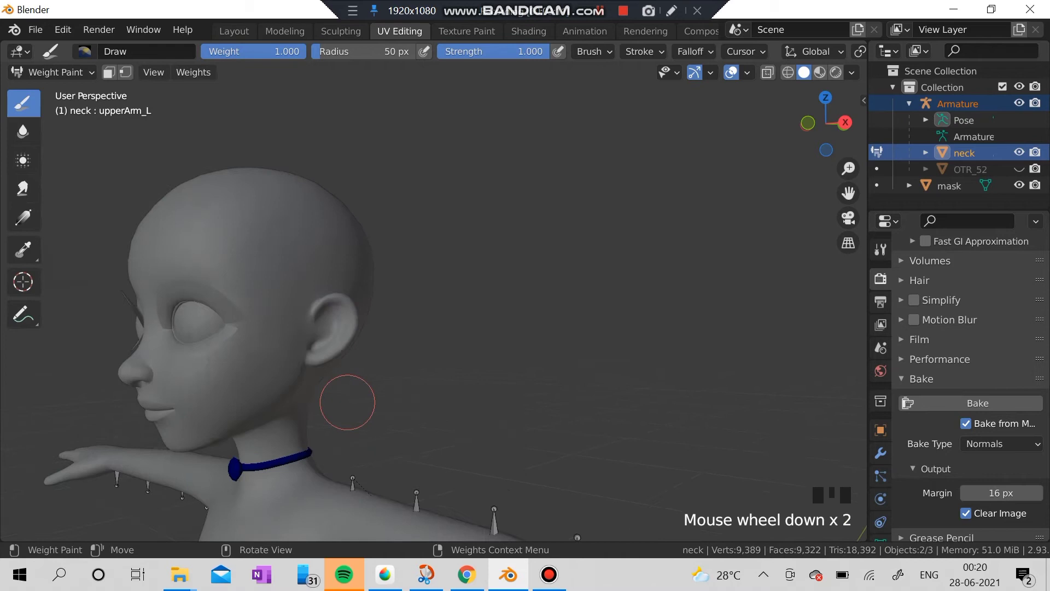
left_click_drag(347, 401, 315, 451)
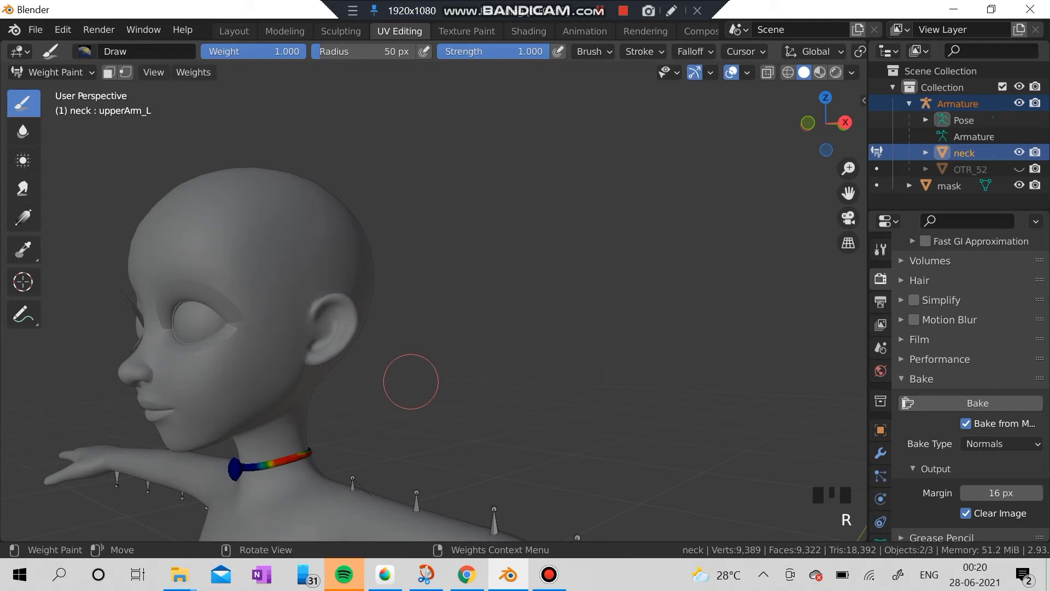
key("ctrl+z")
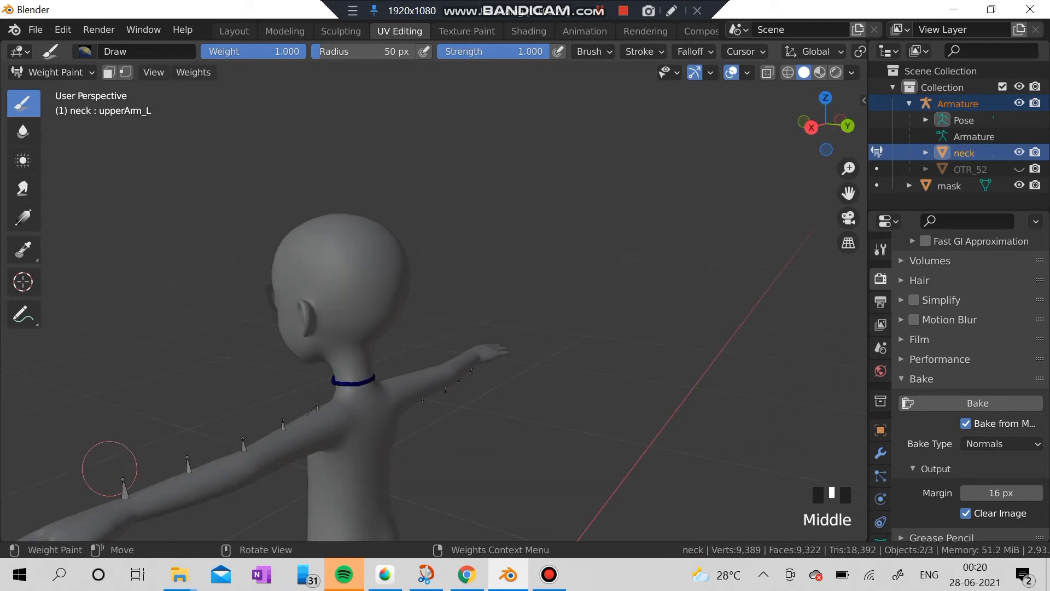
scroll("up", 3)
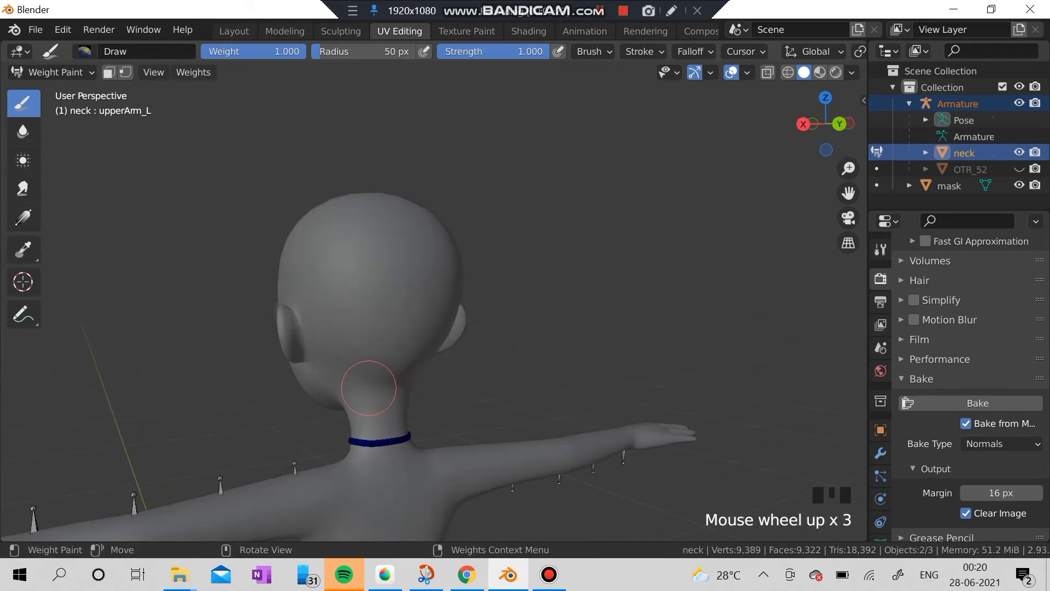
key("r")
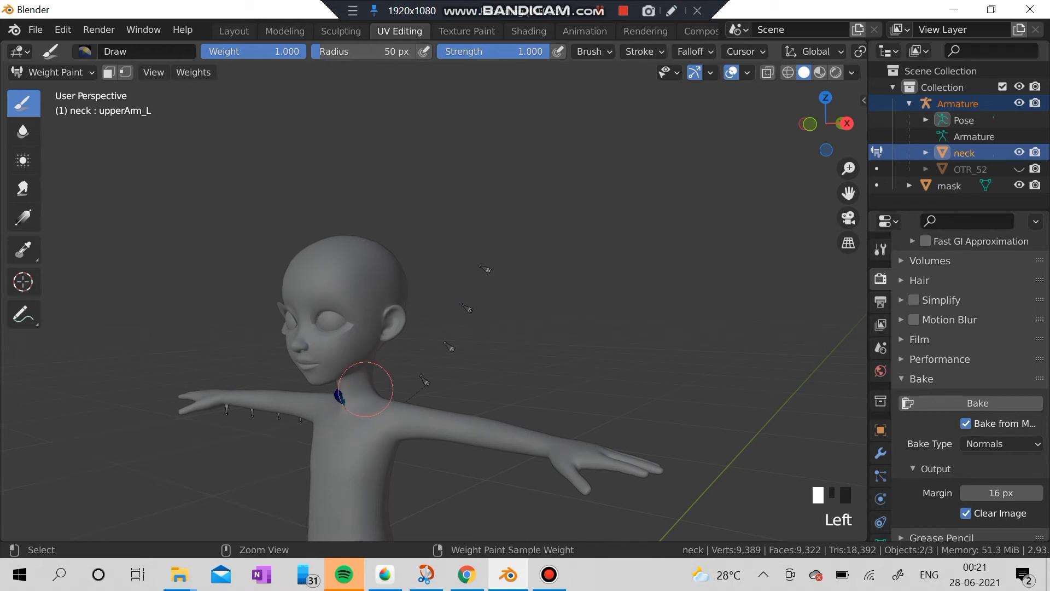
Step: Subtract the right upper-arm group's influence from the necklace so it stays put when the arms move
scroll("down", 3)
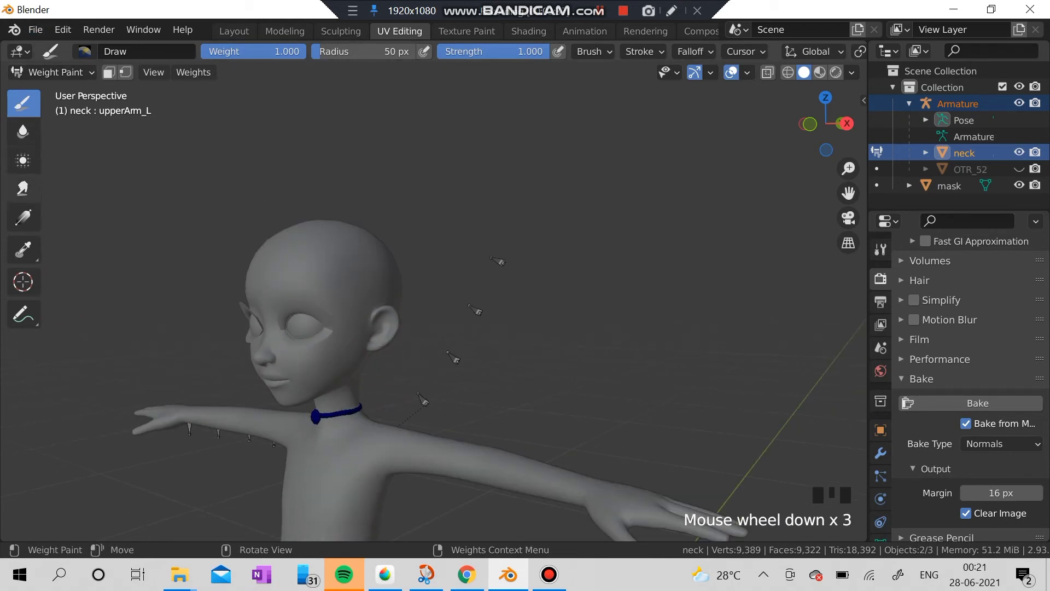
scroll("down", 3)
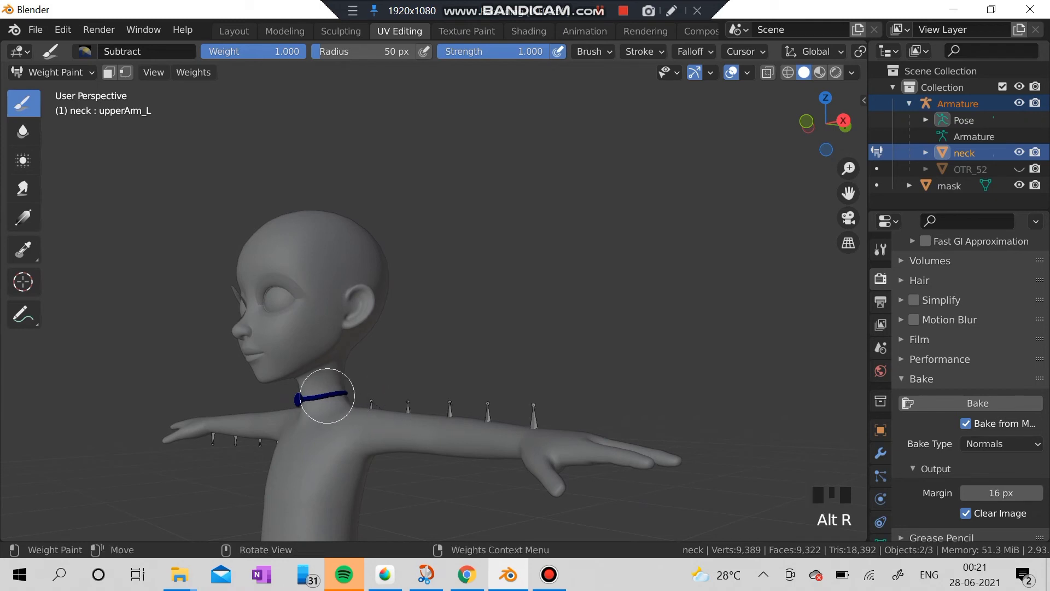
scroll("up", 3)
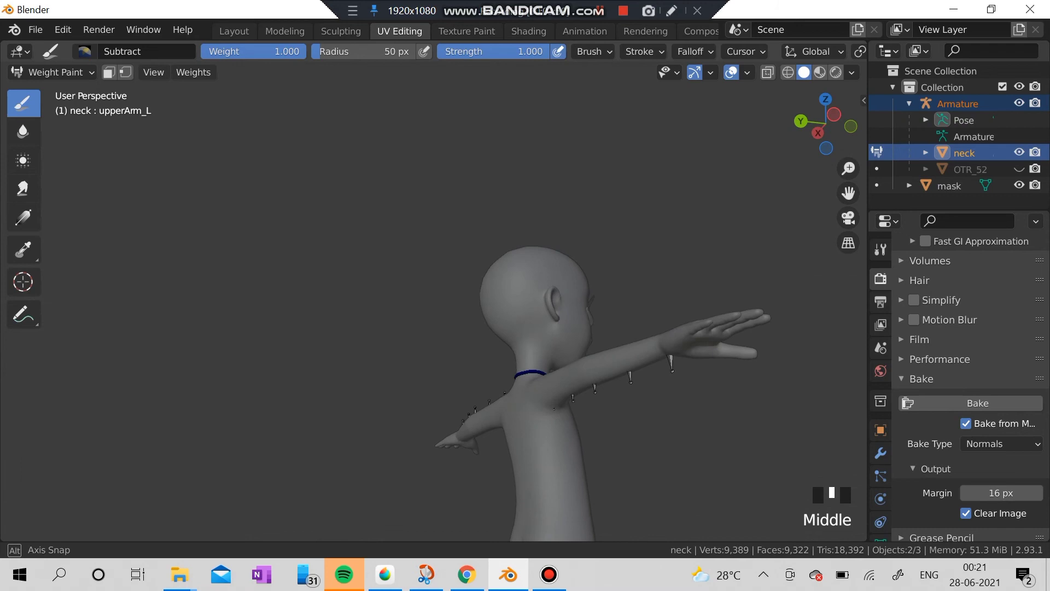
mouse_move(552, 411)
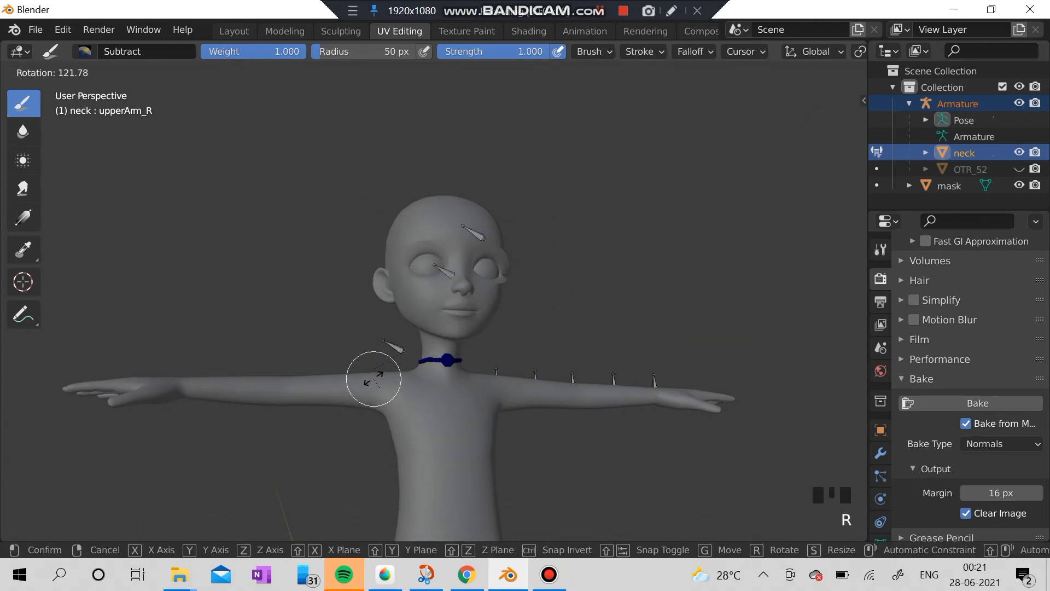
scroll("up", 3)
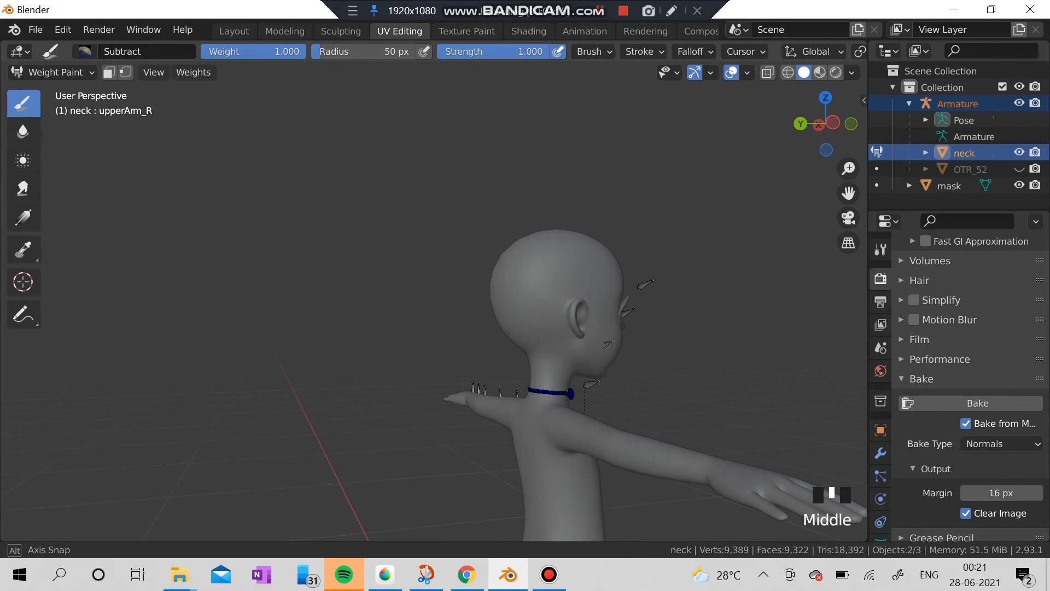
scroll("down", 3)
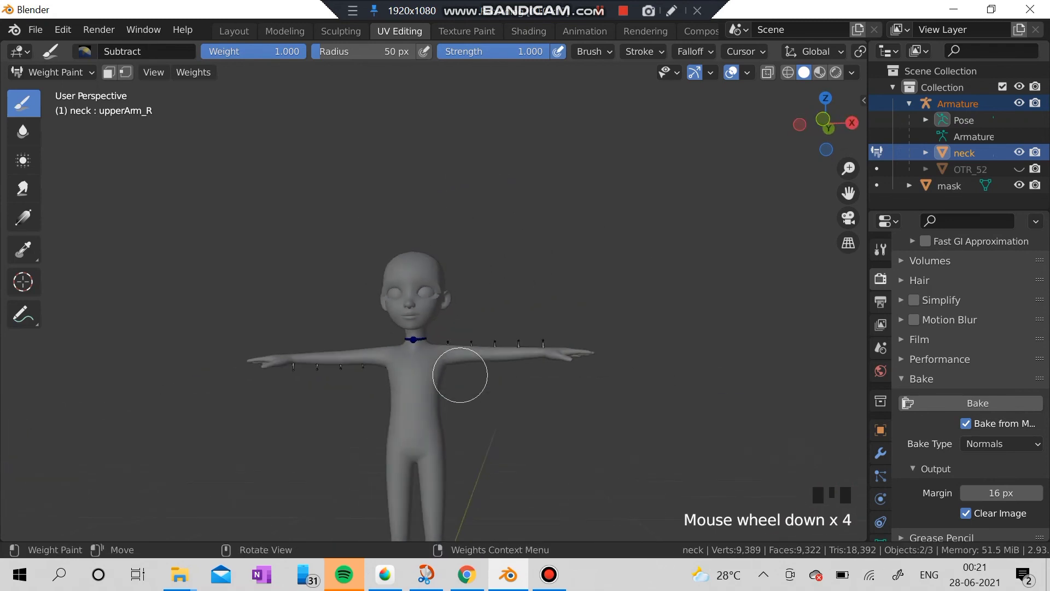
Step: Return to Object Mode, delete the OTR_52 body from the scene, and start the FBX export
left_click(53, 72)
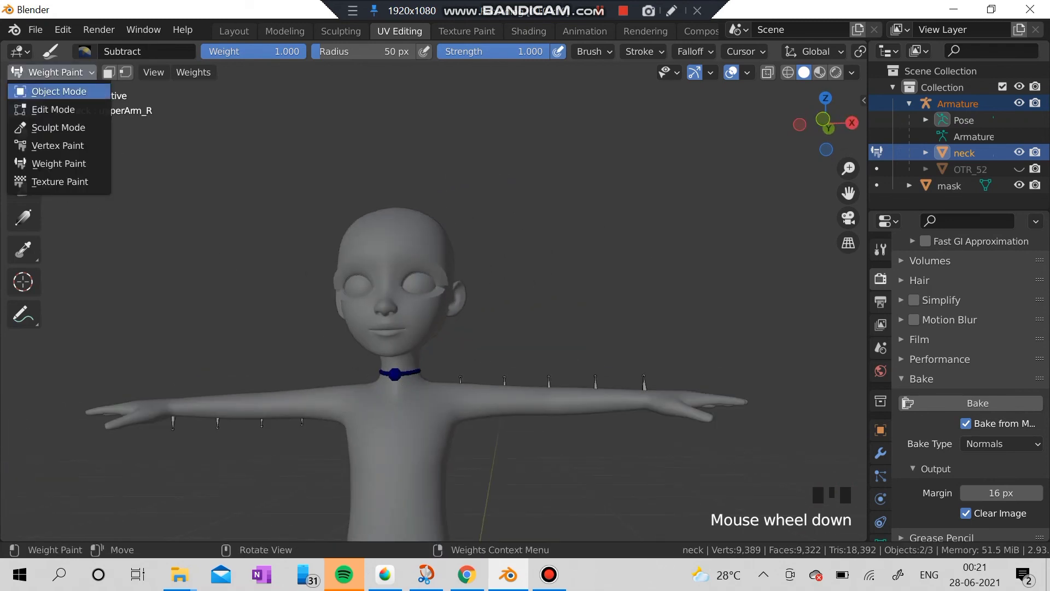
left_click(58, 91)
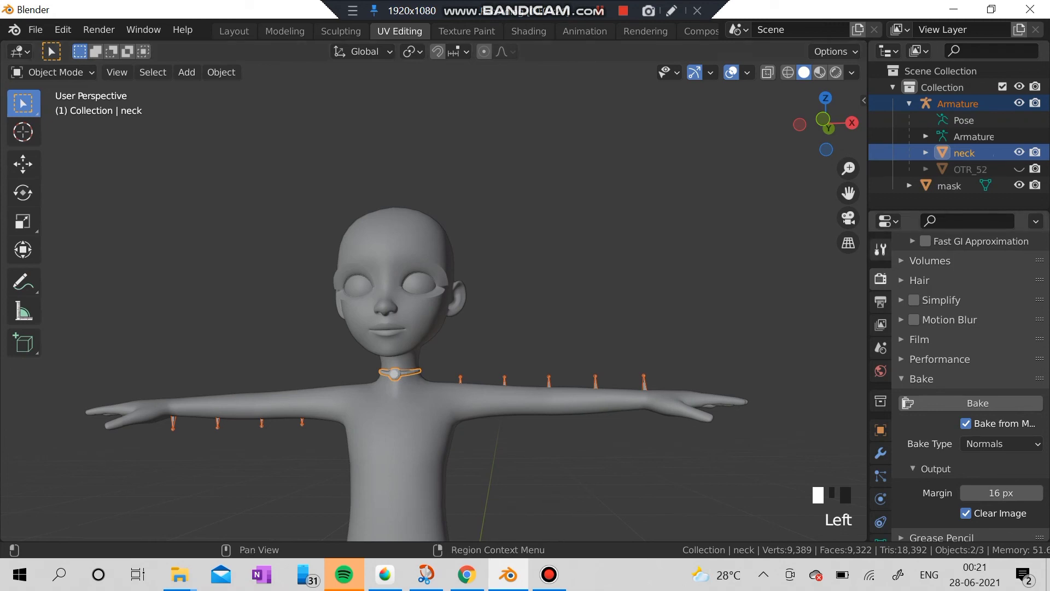
left_click(970, 168)
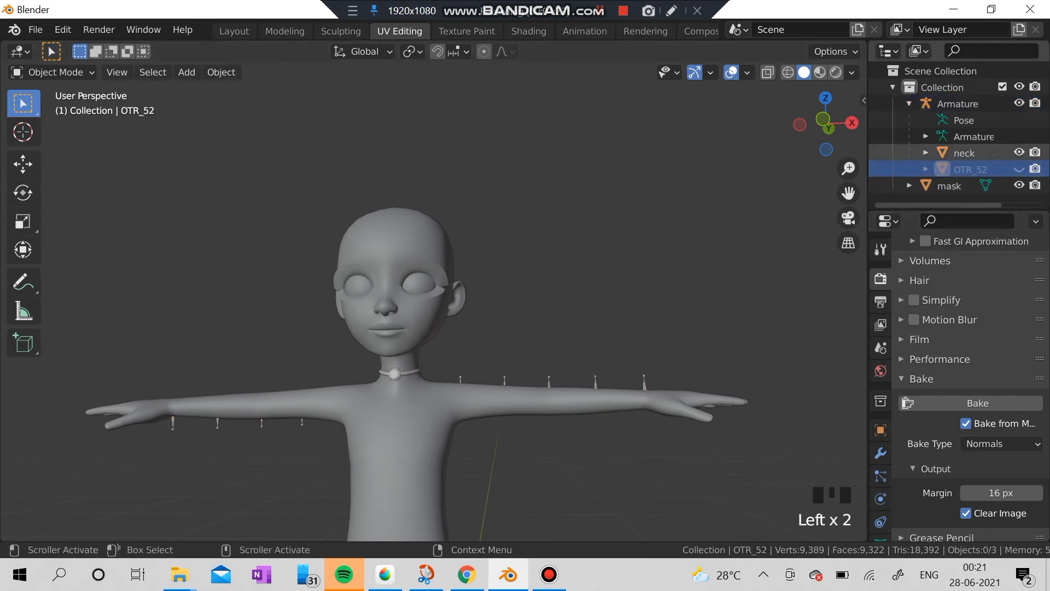
scroll("down", 3)
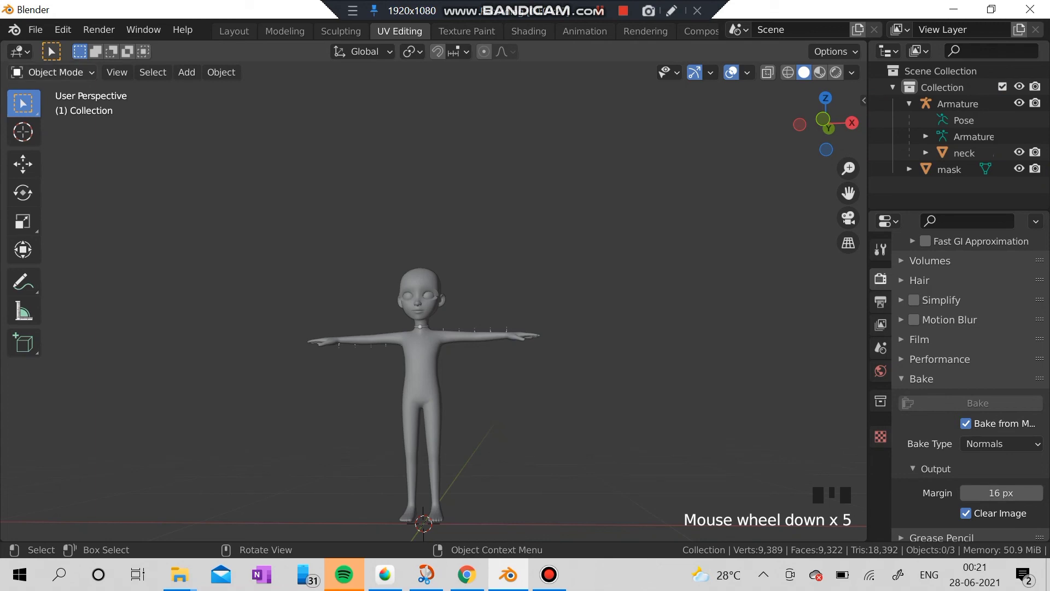
left_click(35, 29)
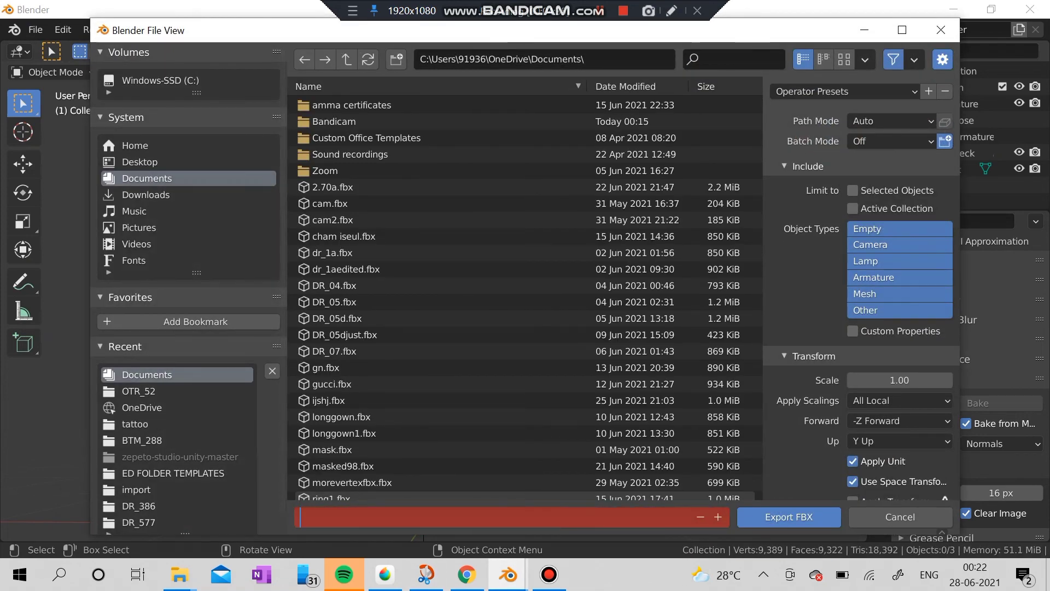
Step: Export the character with necklace as an FBX named 'nec' in the Documents folder
type("nec")
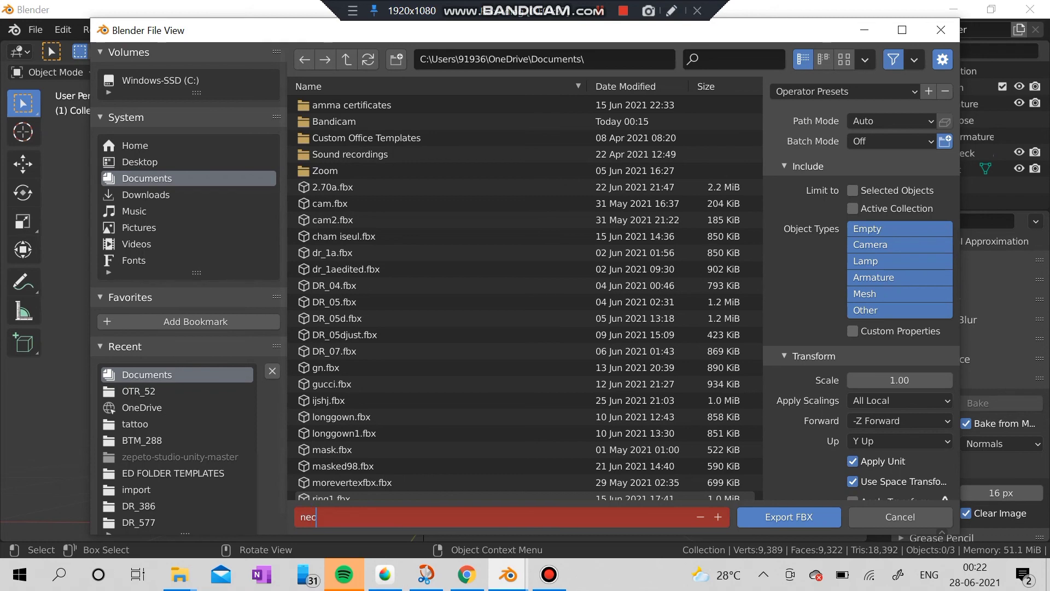
left_click(899, 516)
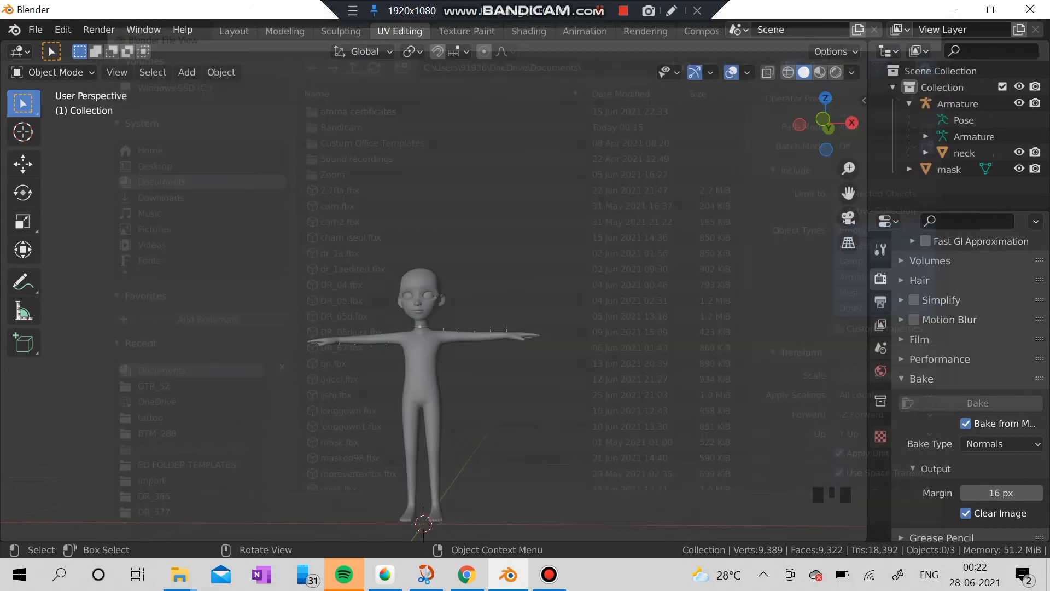